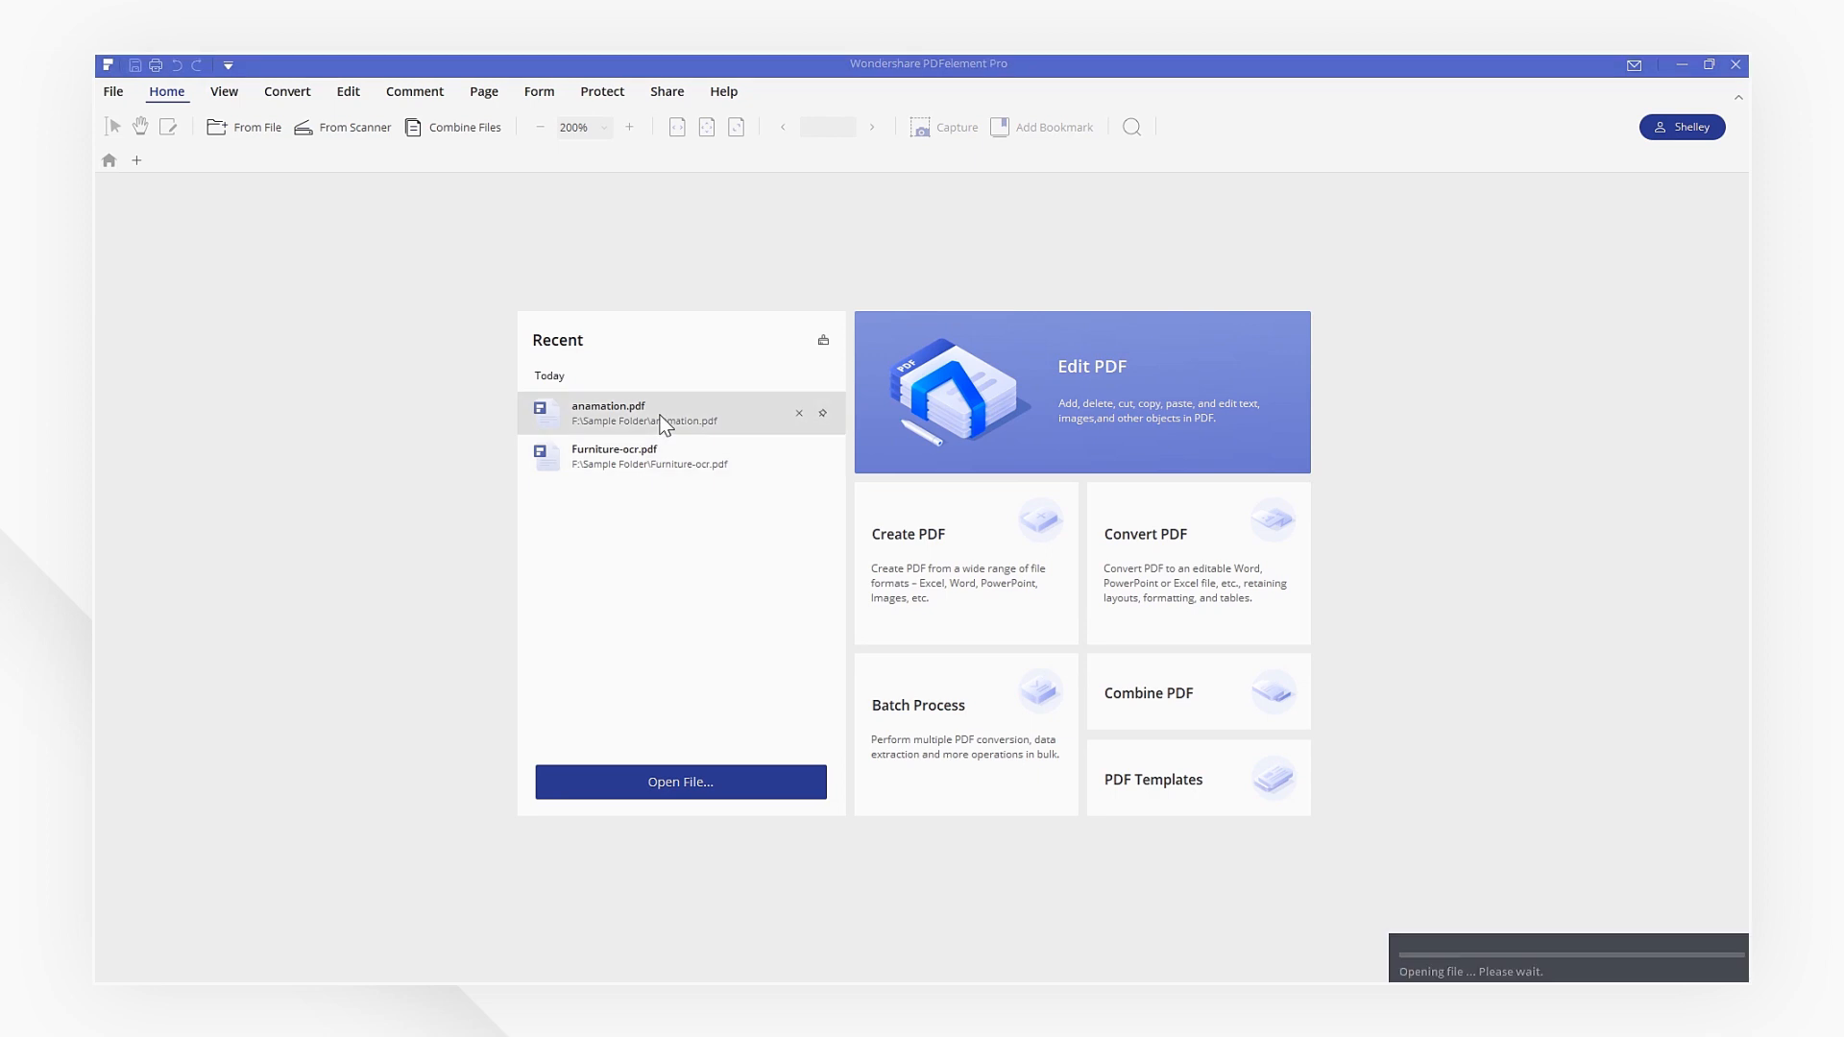
- Open anamation.pdf from the Recent files list on the Home screen
double_click(608, 413)
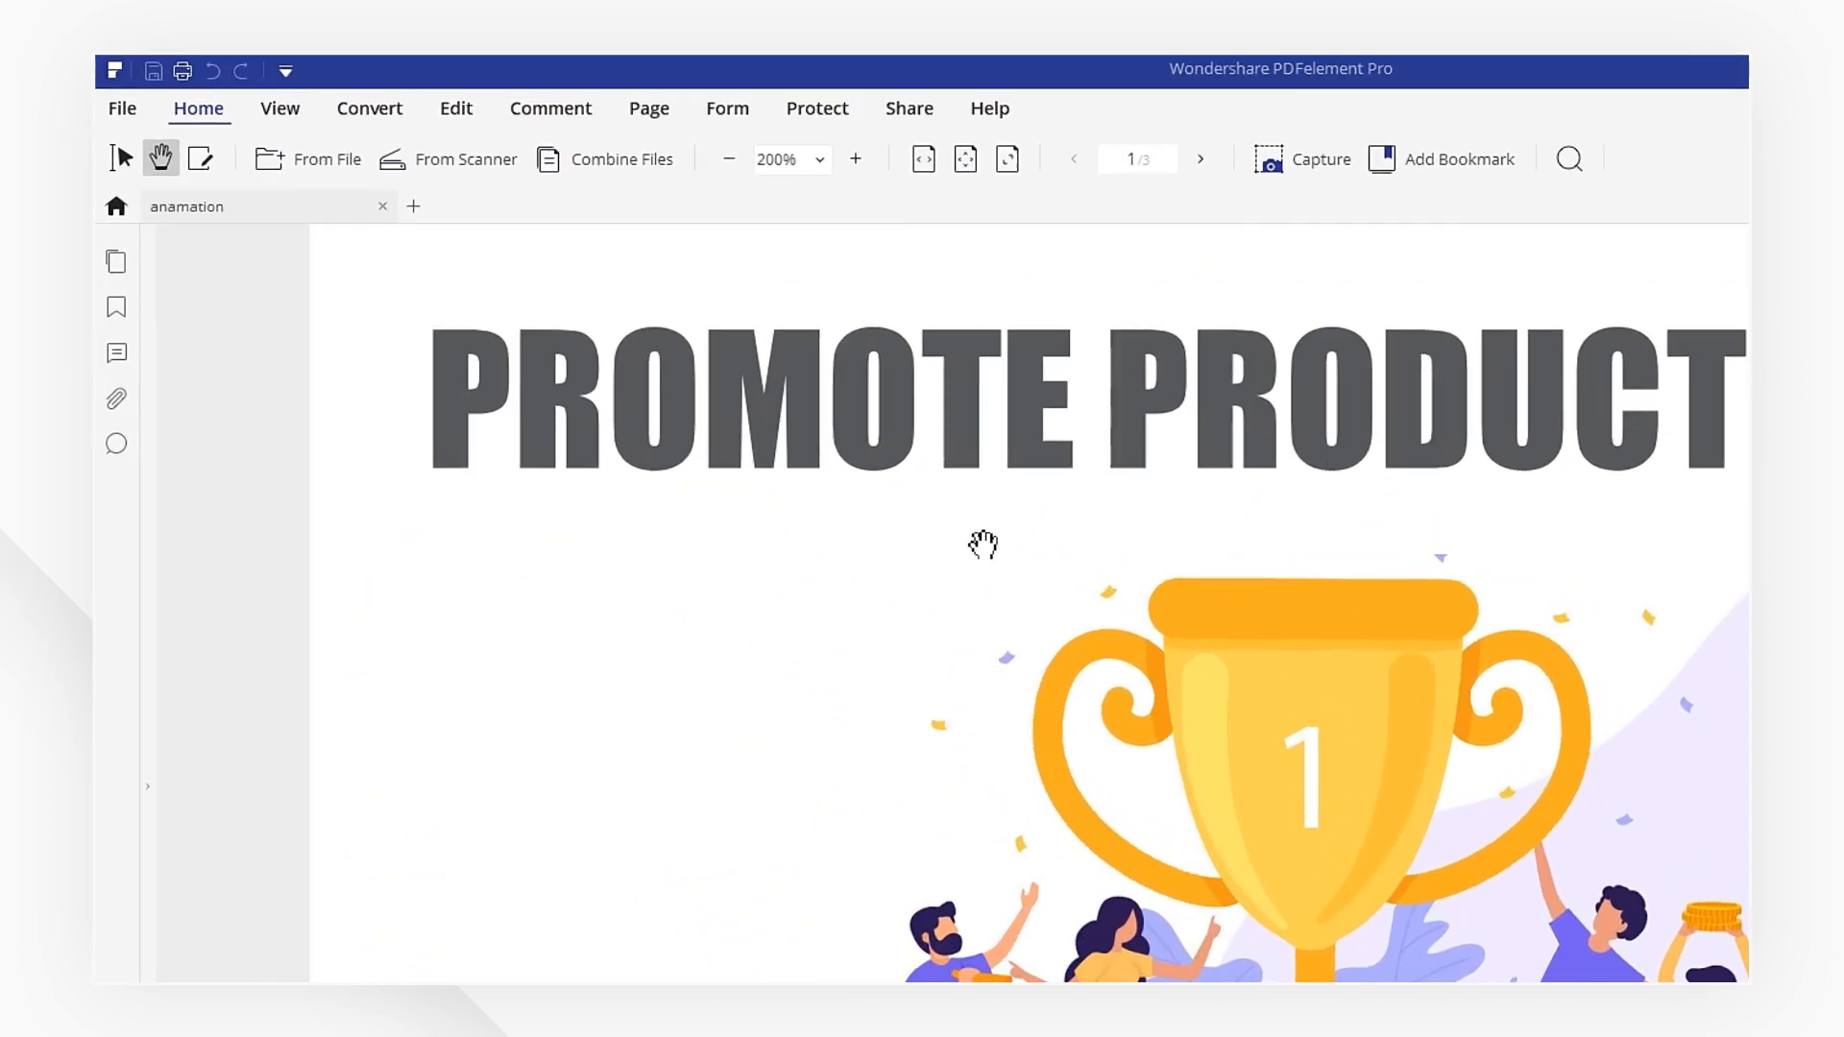
- Convert anamation.pdf to Word with the Keep Original DPI setting
left_click(531, 146)
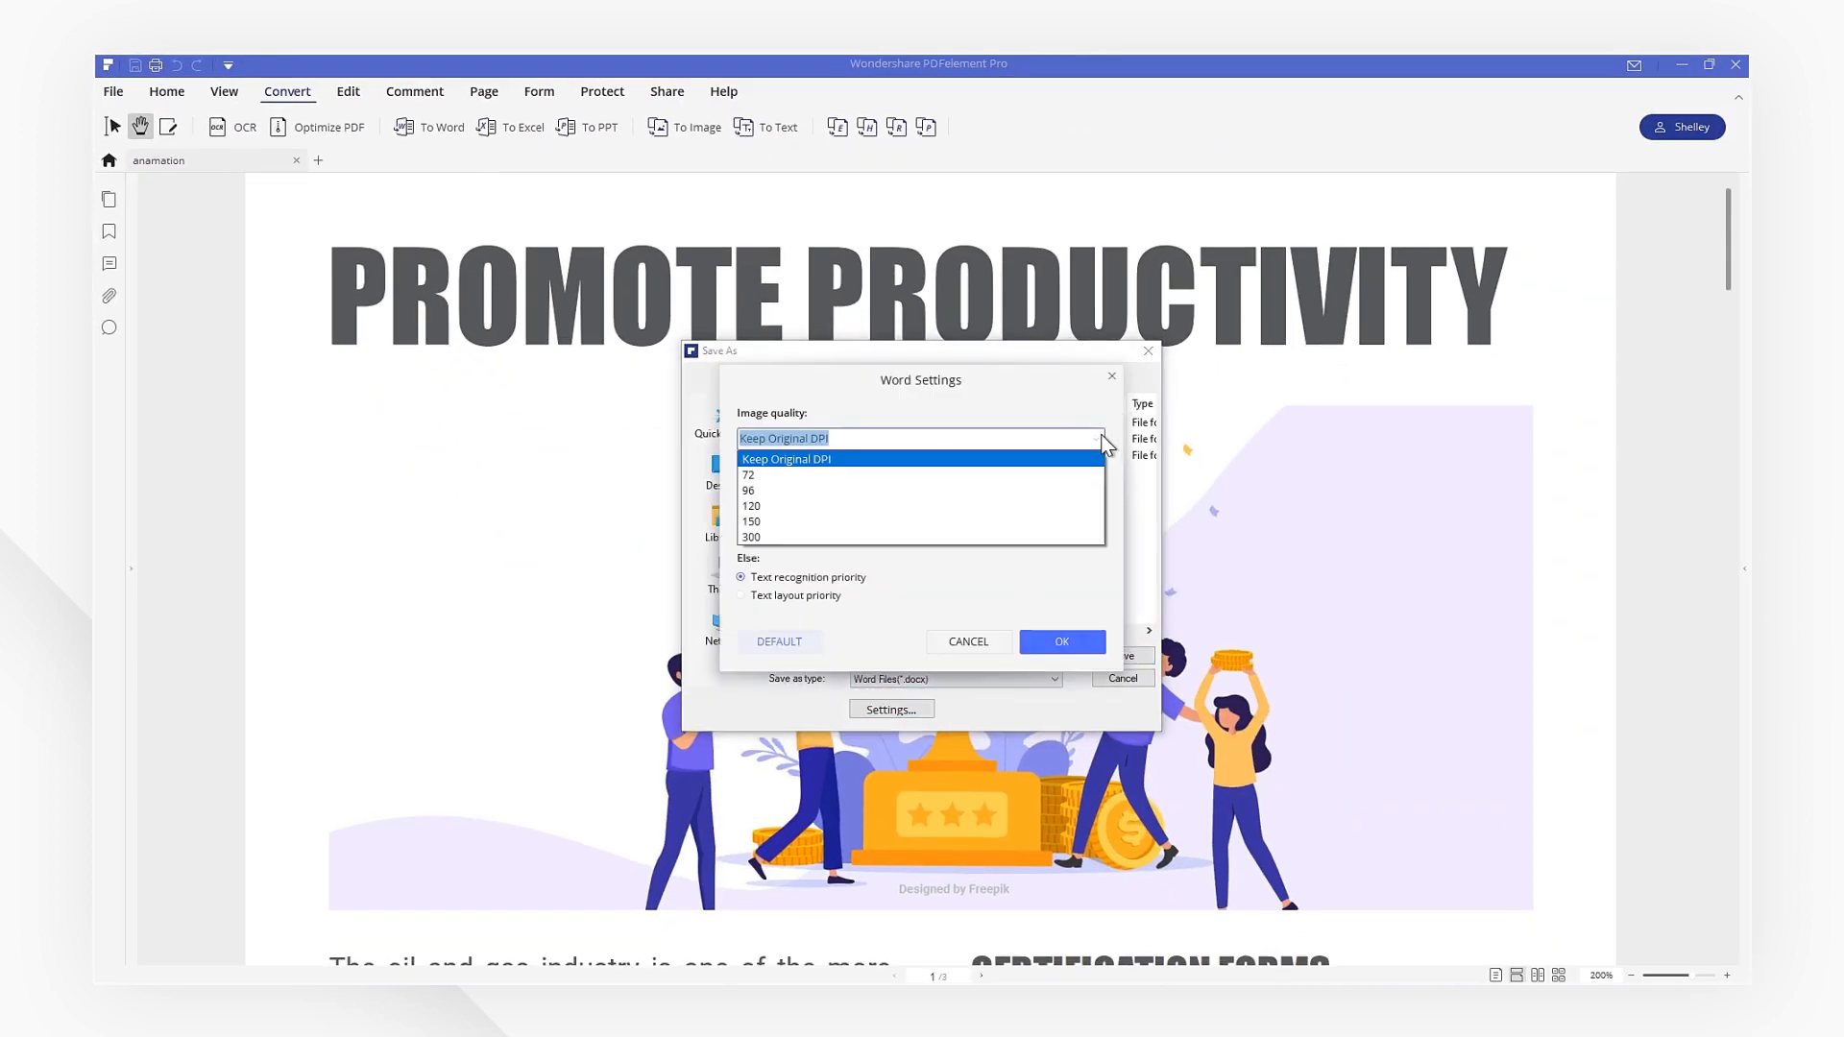
left_click(783, 459)
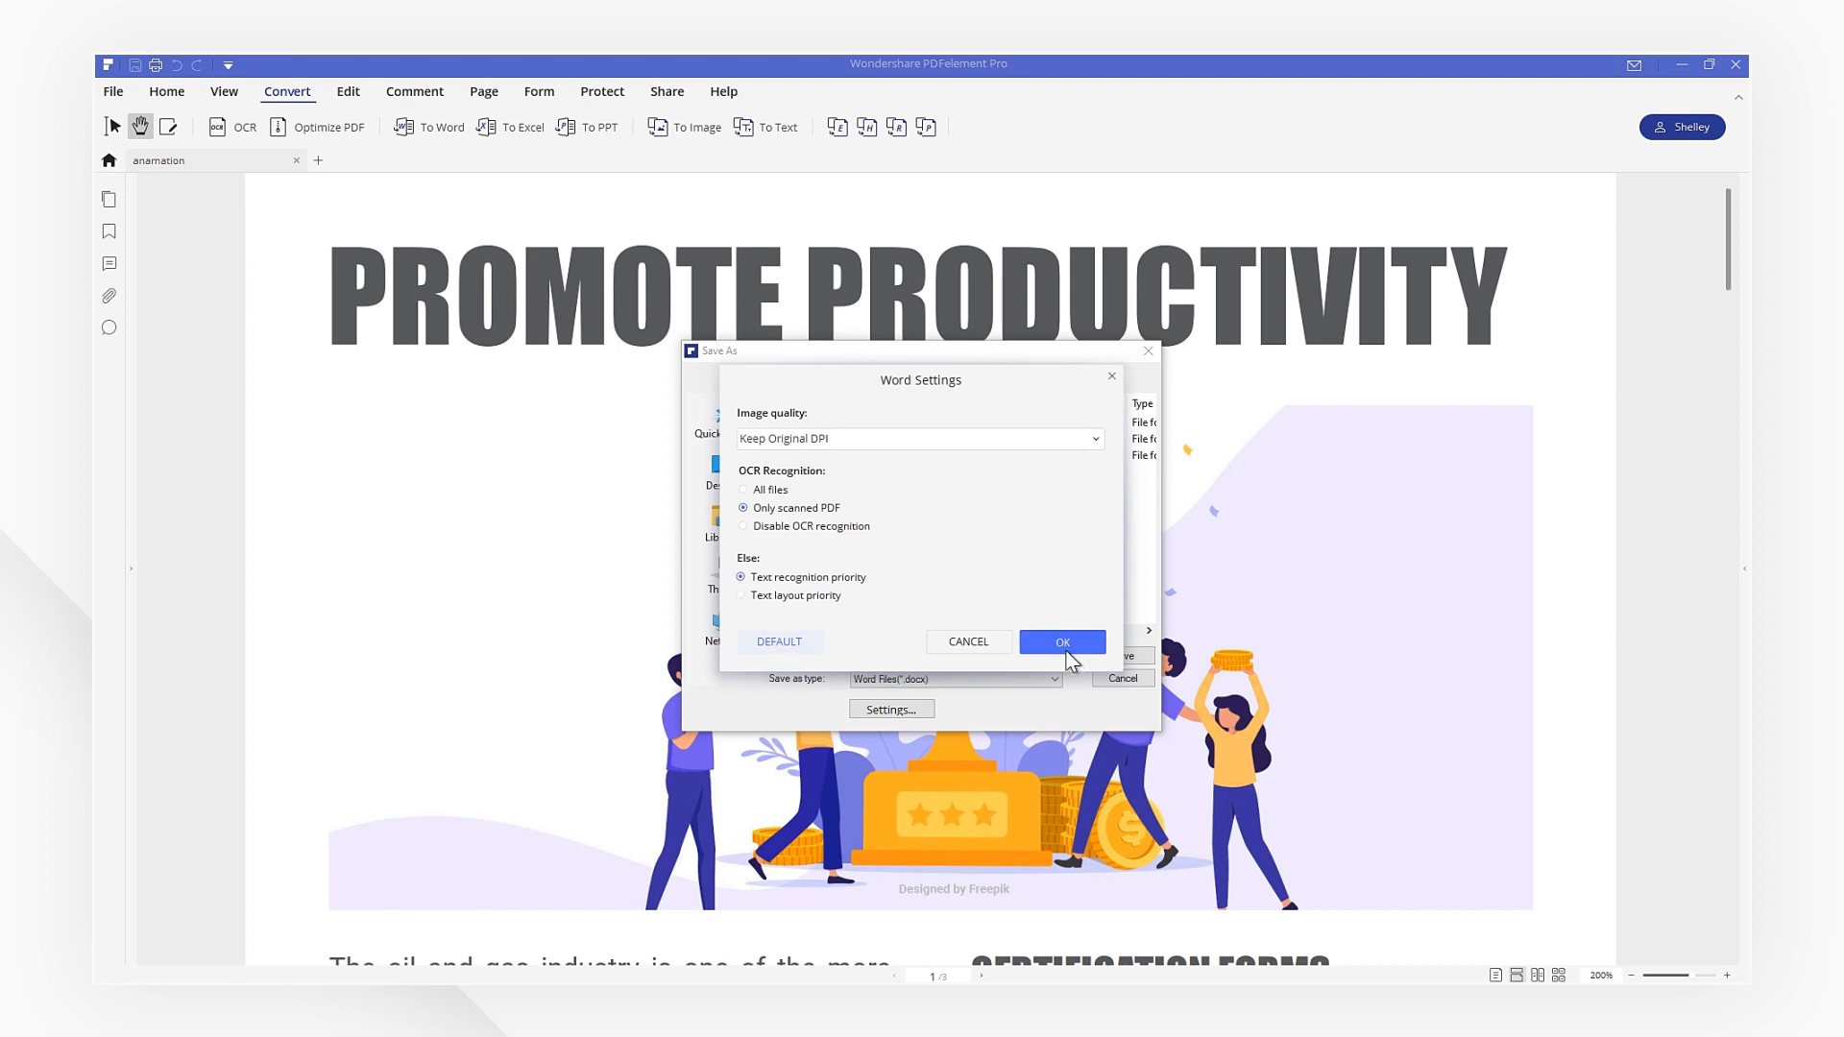
left_click(1060, 642)
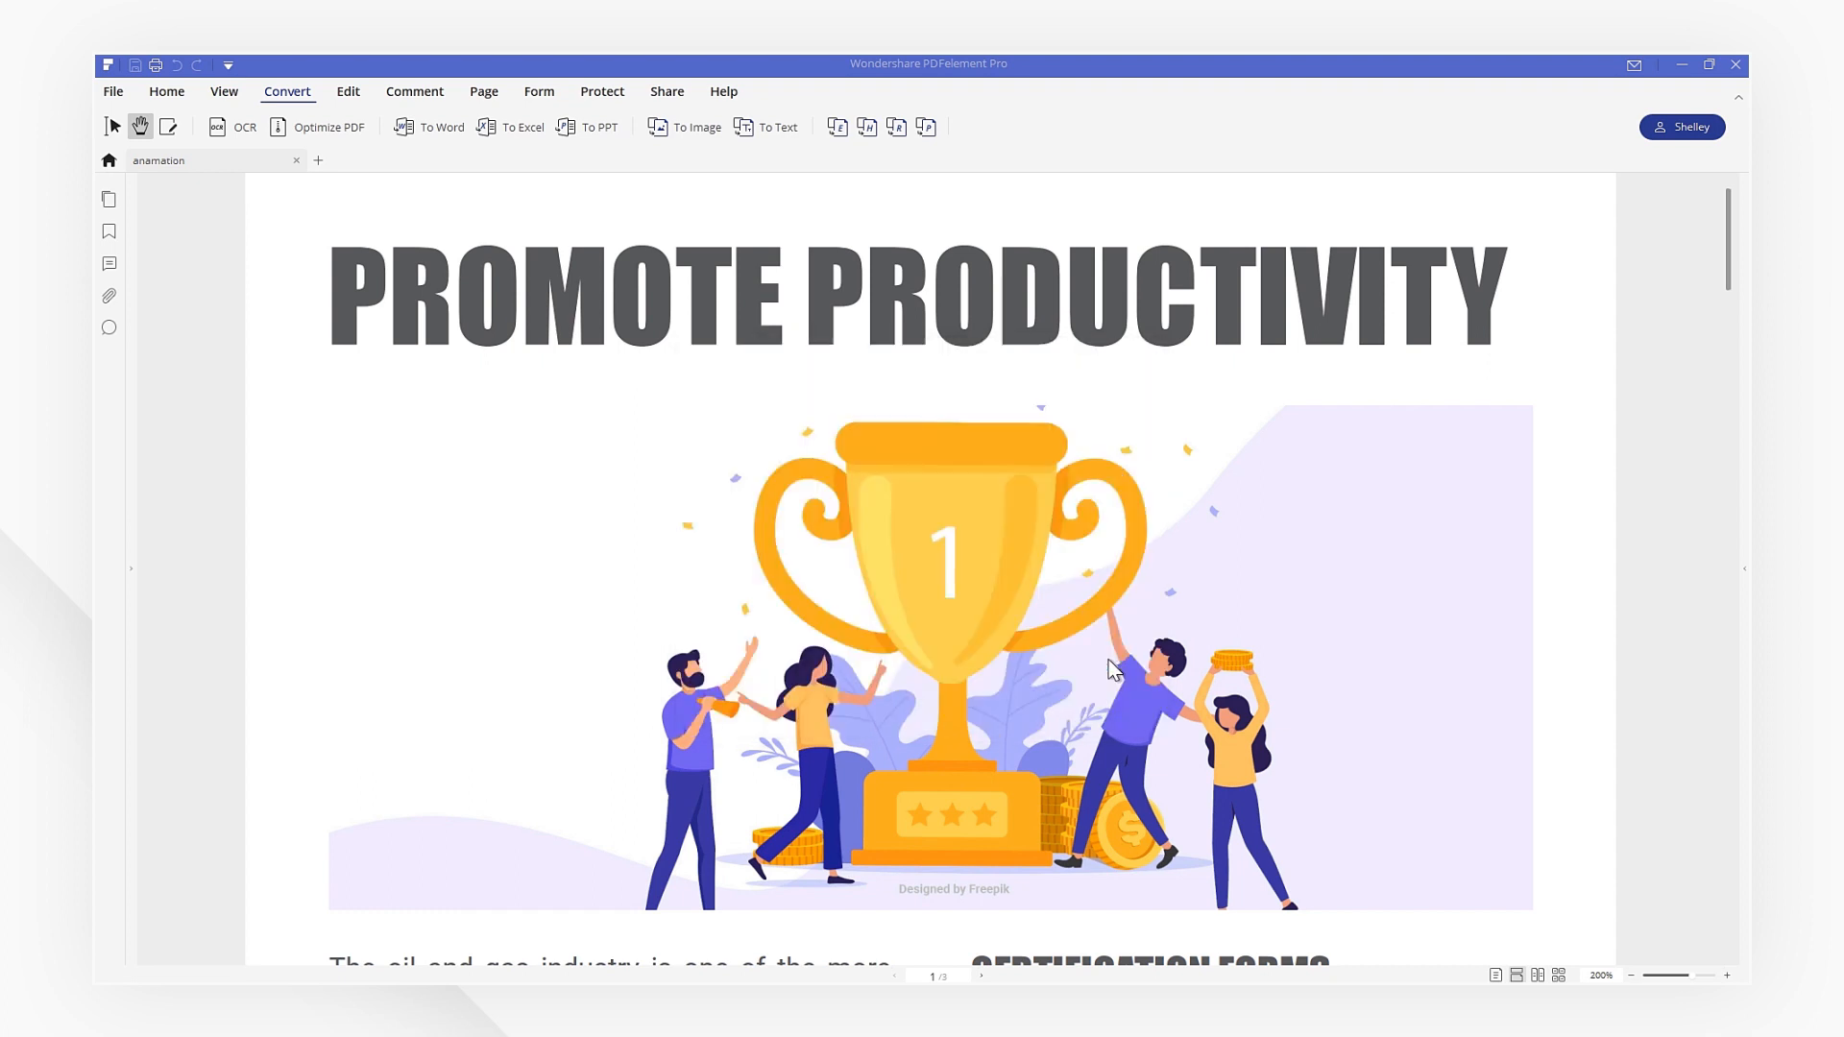
left_click(435, 126)
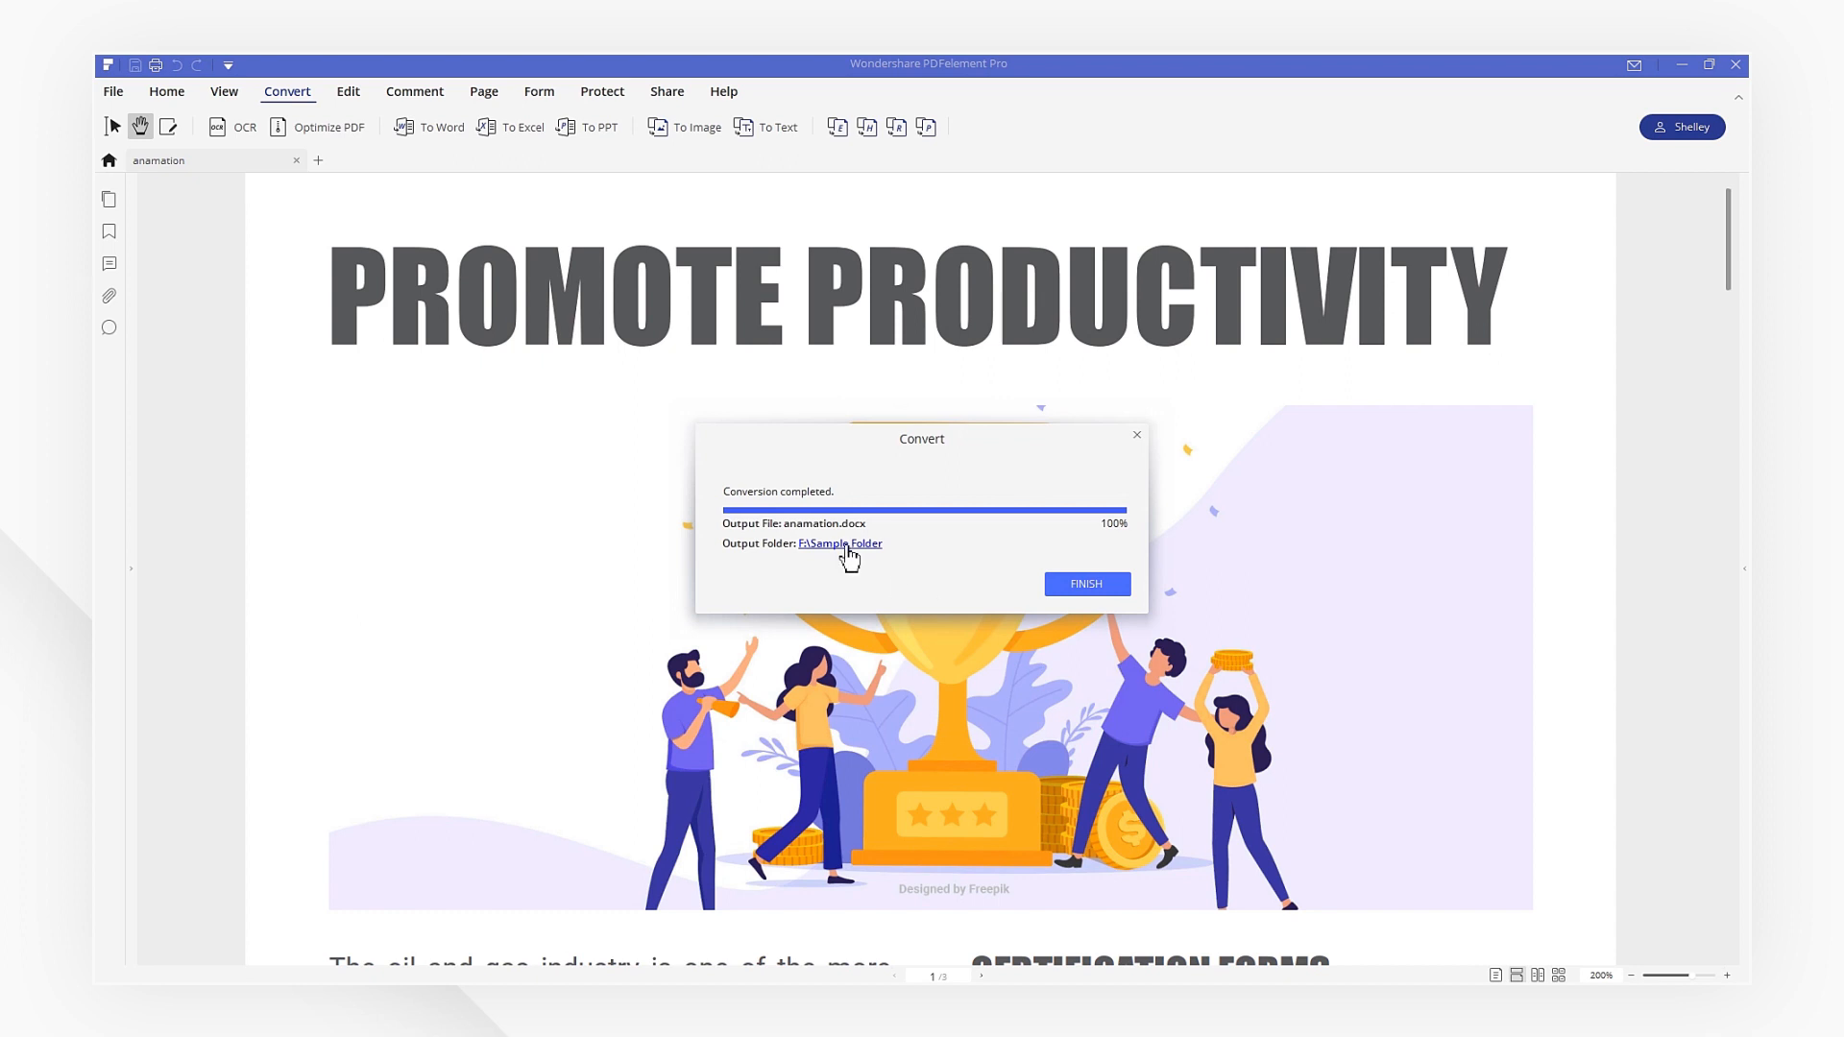
- Open the converted anamation.docx from its output folder
left_click(838, 544)
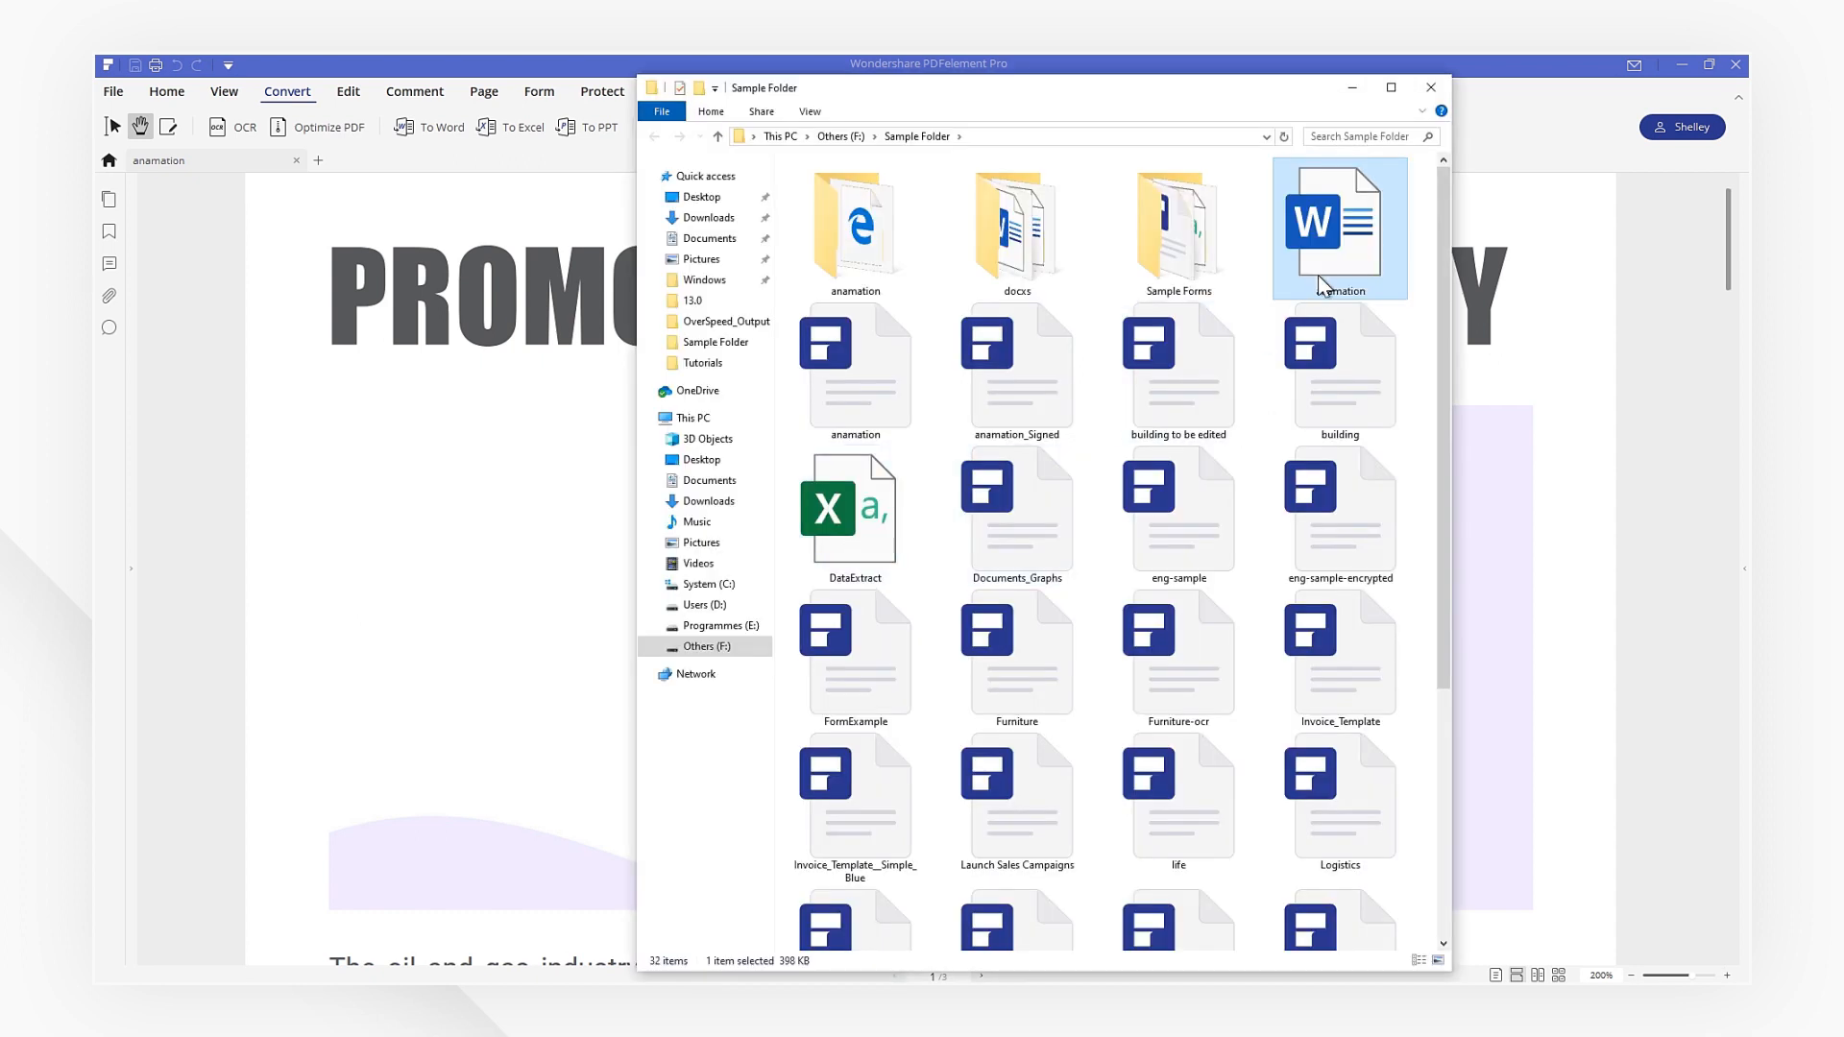
double_click(1337, 226)
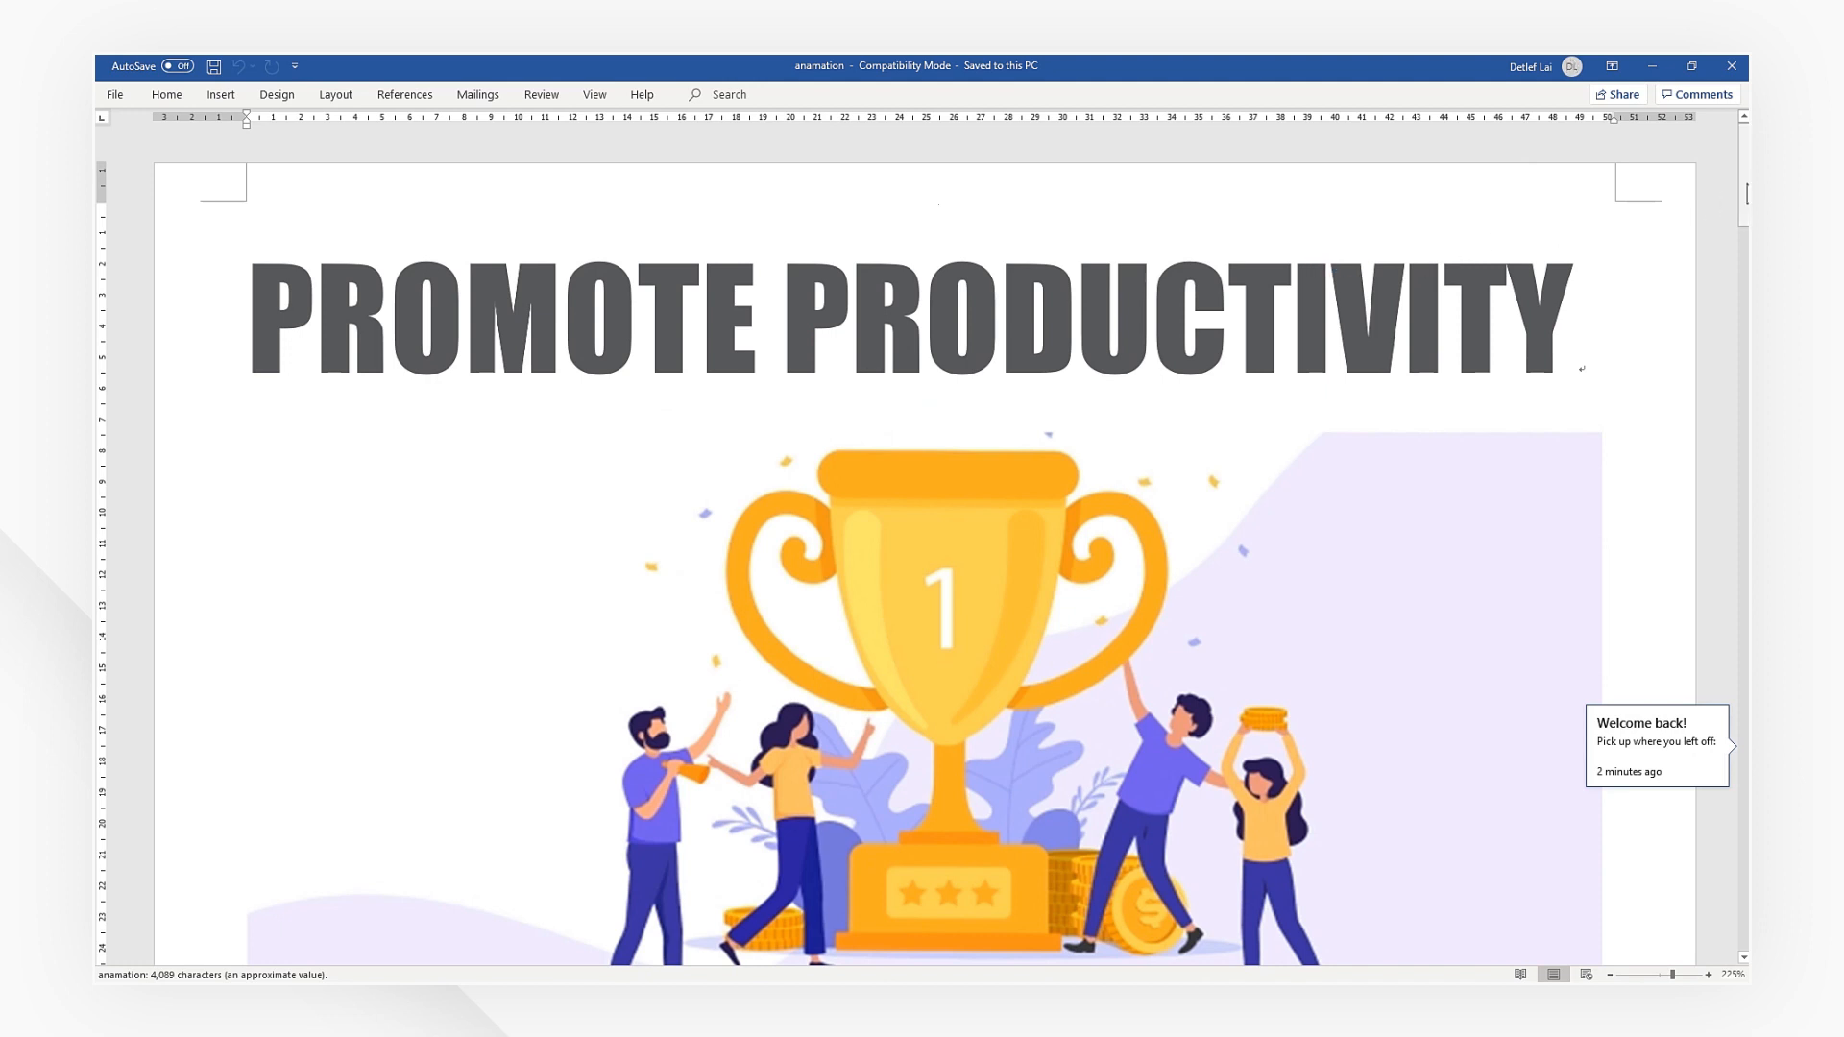
scroll("down", 3)
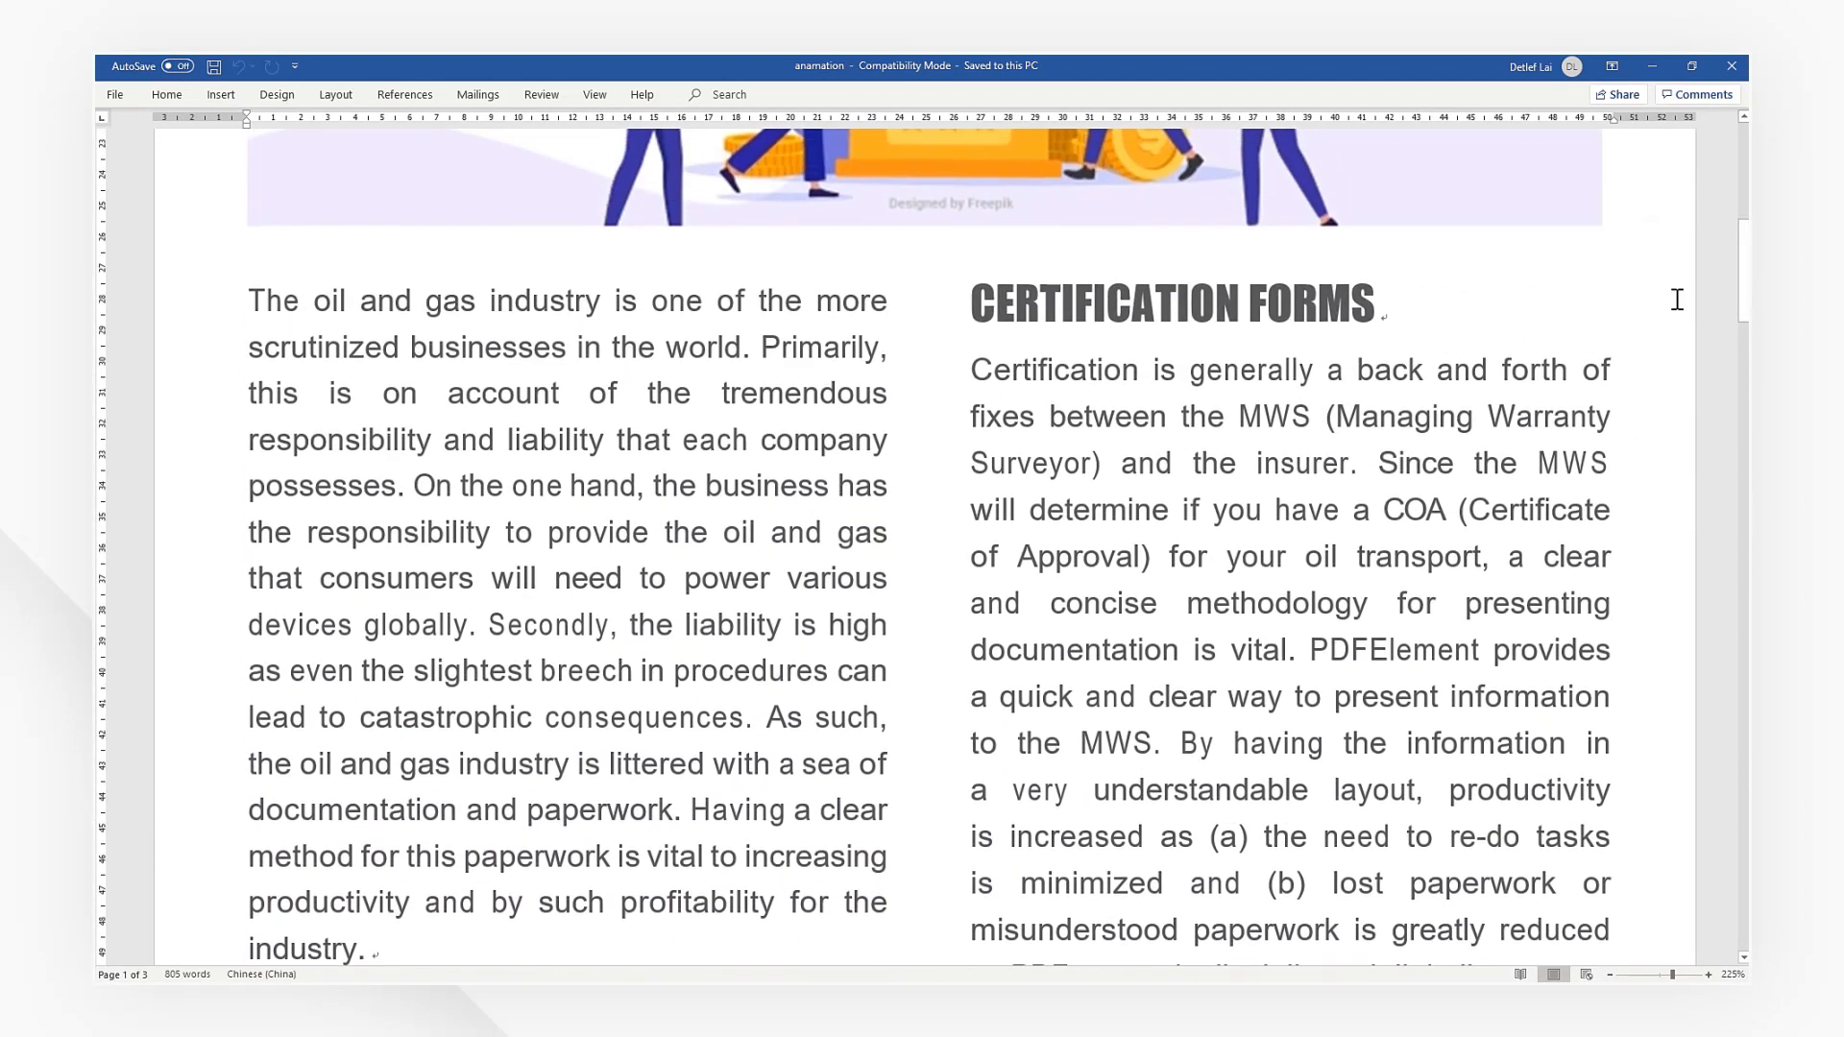
left_click_drag(247, 300, 465, 299)
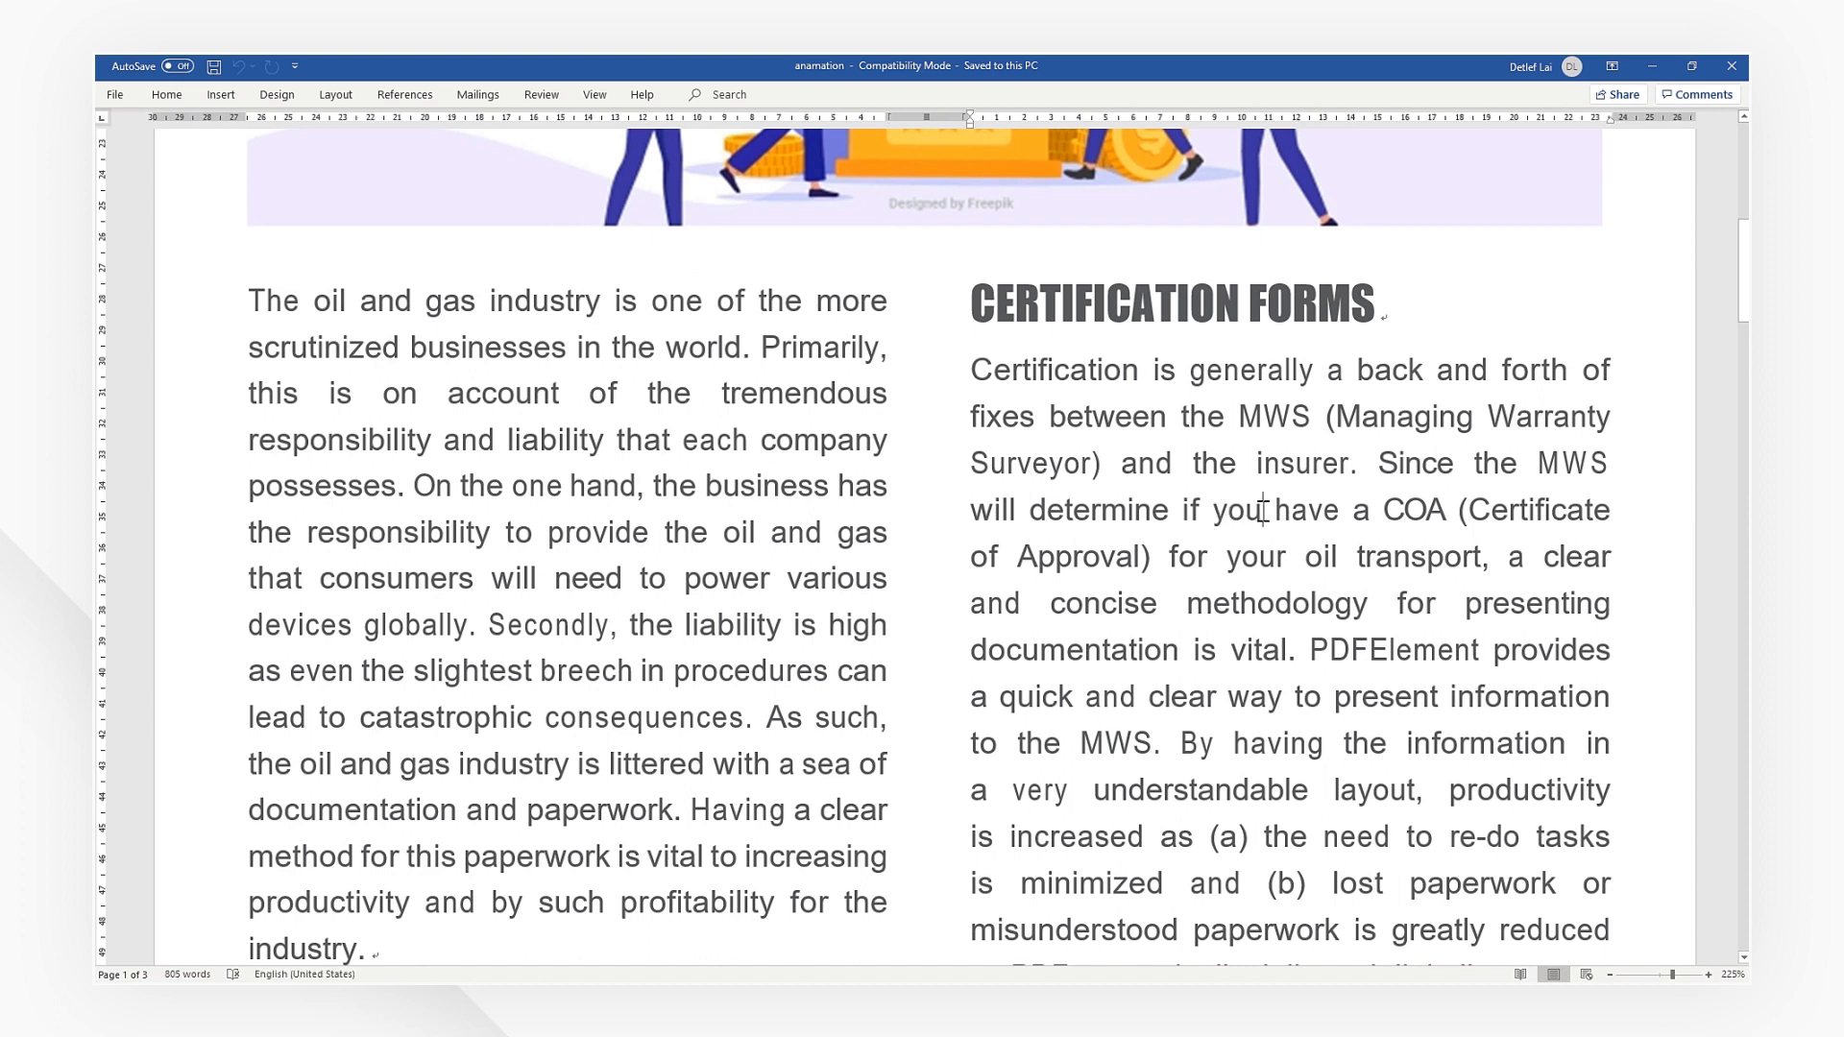
mouse_move(1352, 508)
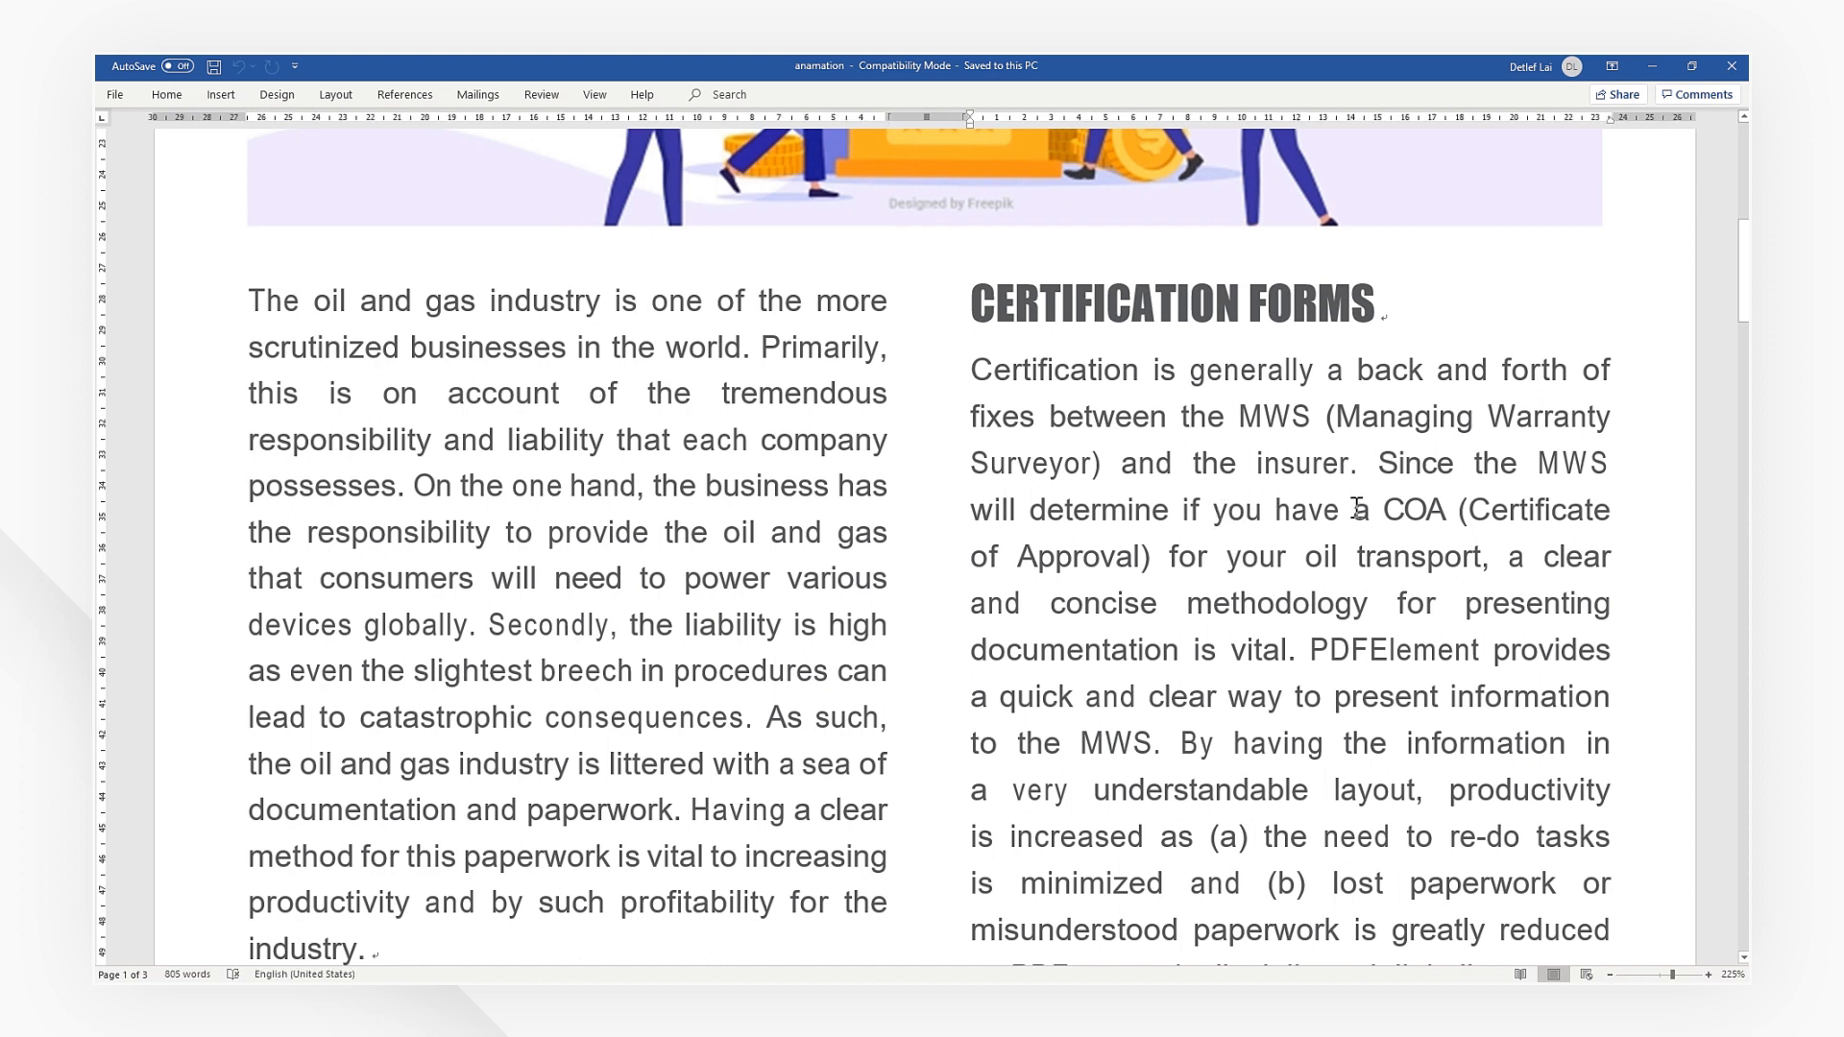